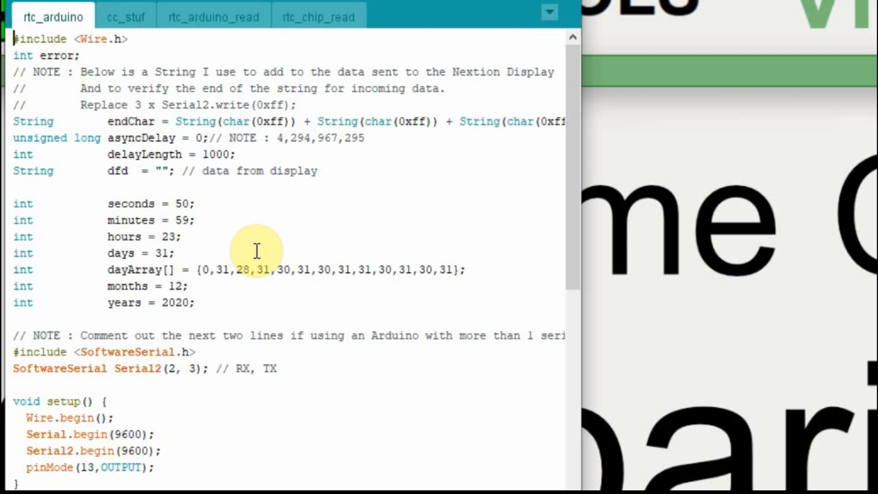
{"action": "mouse_move", "coordinate": [144, 170]}
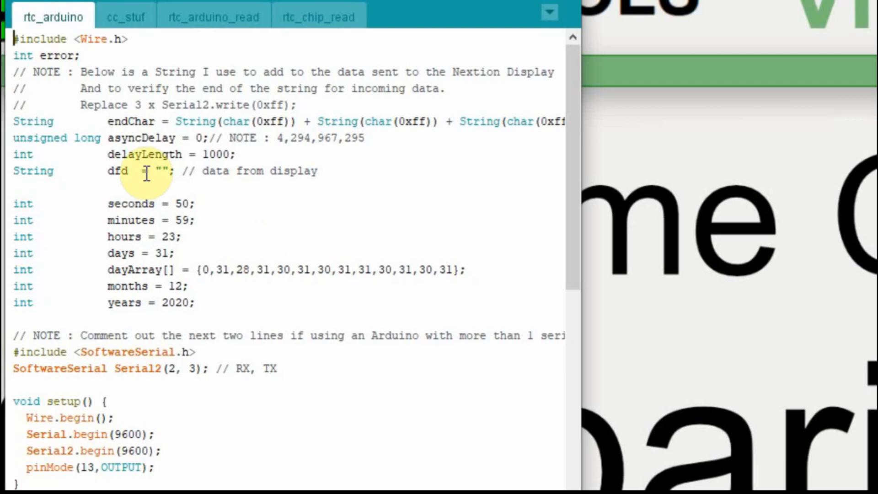
{"action": "mouse_move", "coordinate": [144, 237]}
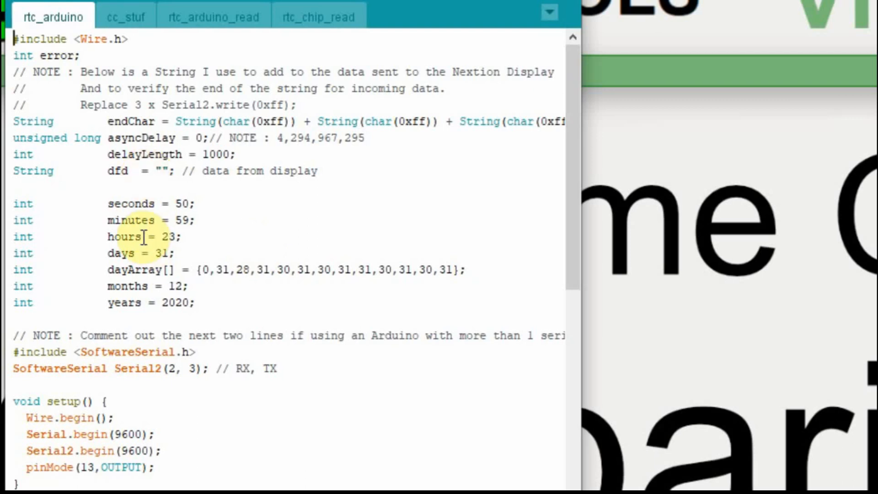
{"action": "mouse_move", "coordinate": [233, 231]}
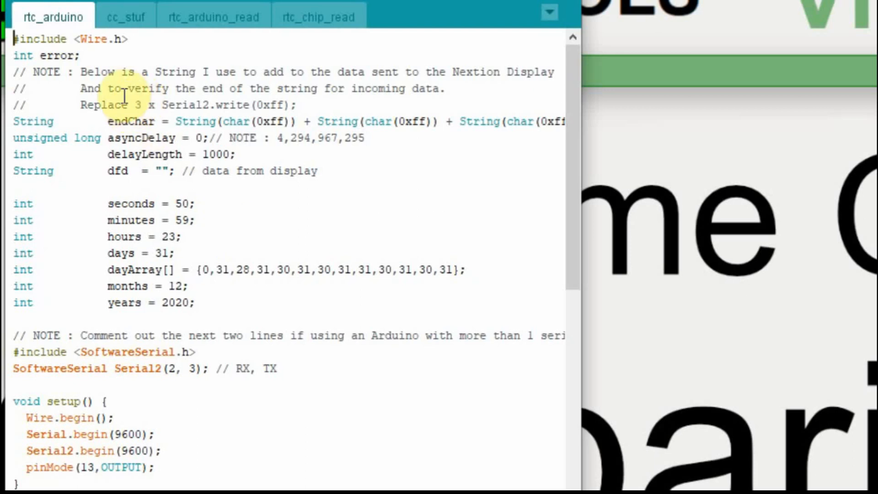
- Add a Wire.beginTransmission(0x68) block in setup() writing 0x02 to each time and date register
{"action": "left_click", "coordinate": [176, 253]}
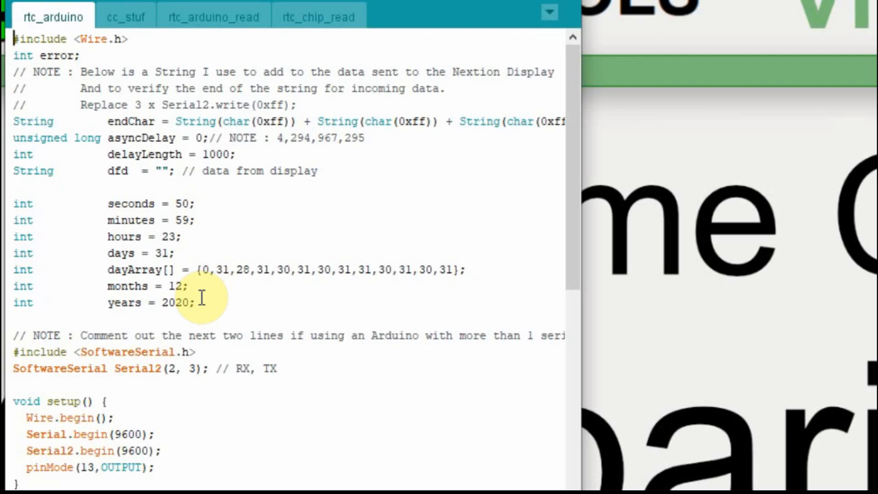
{"action": "mouse_move", "coordinate": [169, 263]}
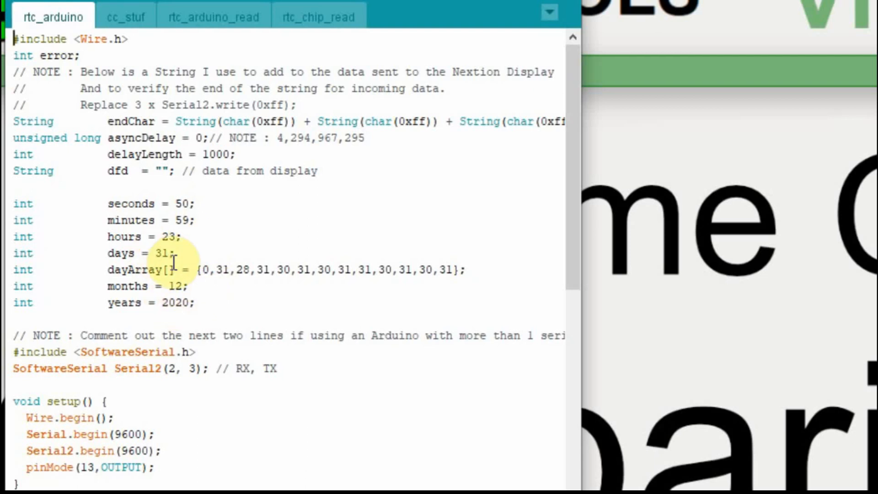
{"action": "mouse_move", "coordinate": [204, 221]}
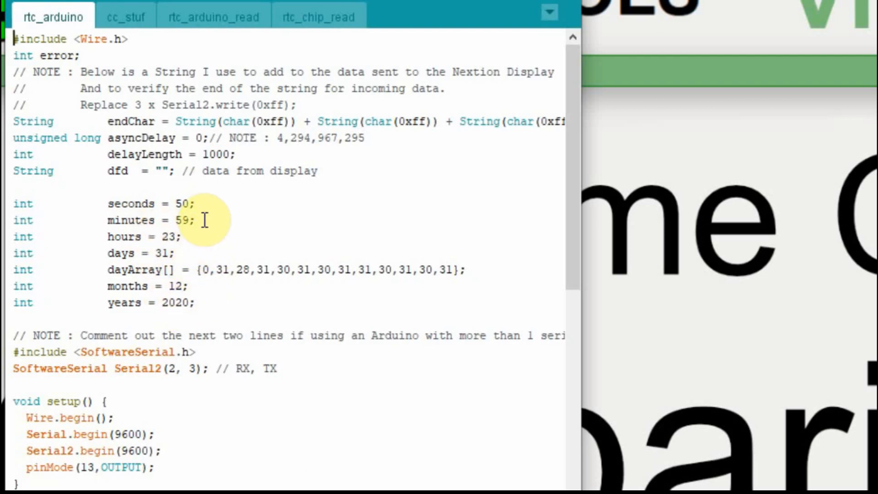
{"action": "mouse_move", "coordinate": [210, 206]}
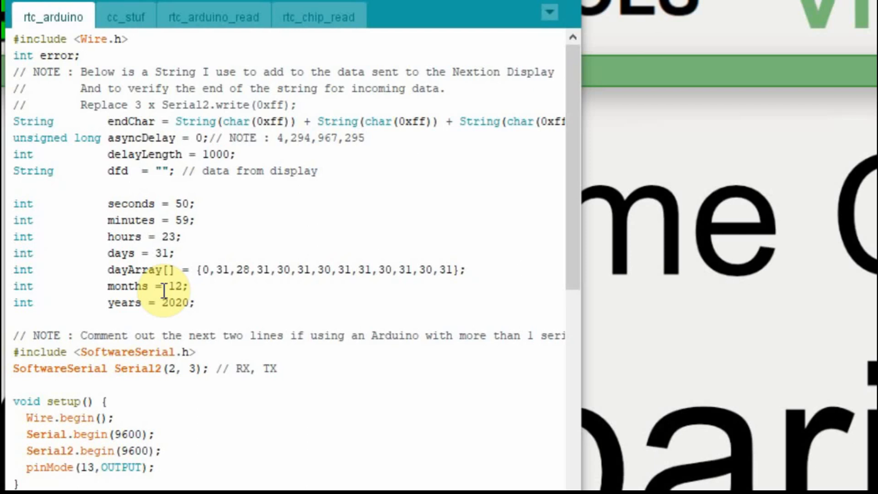
{"action": "scroll", "scroll_direction": "down", "scroll_amount": 3}
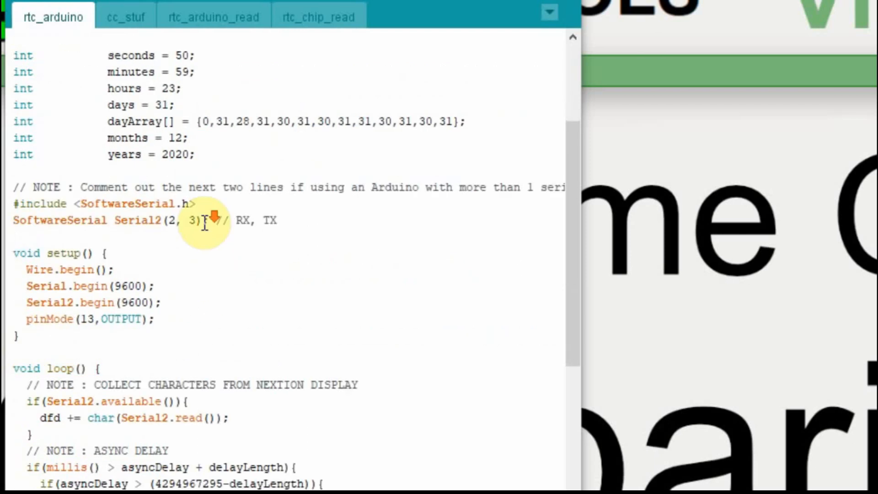
{"action": "scroll", "scroll_direction": "down", "scroll_amount": 3}
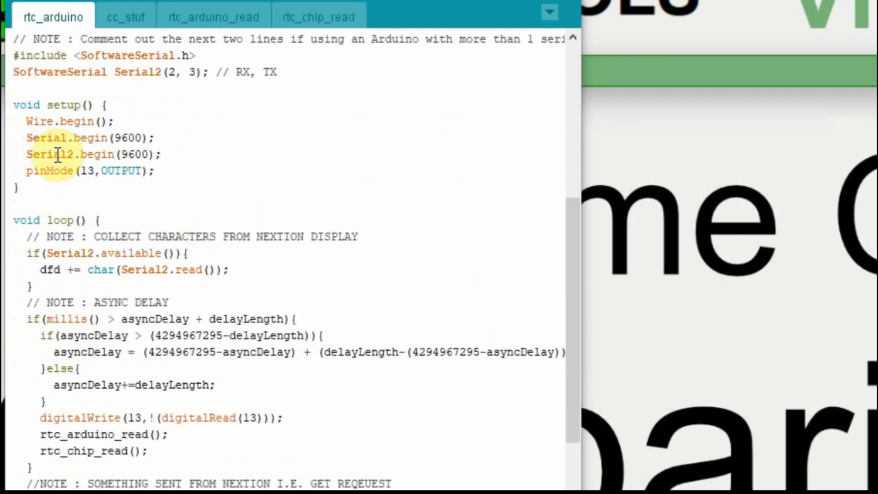
{"action": "mouse_move", "coordinate": [66, 128]}
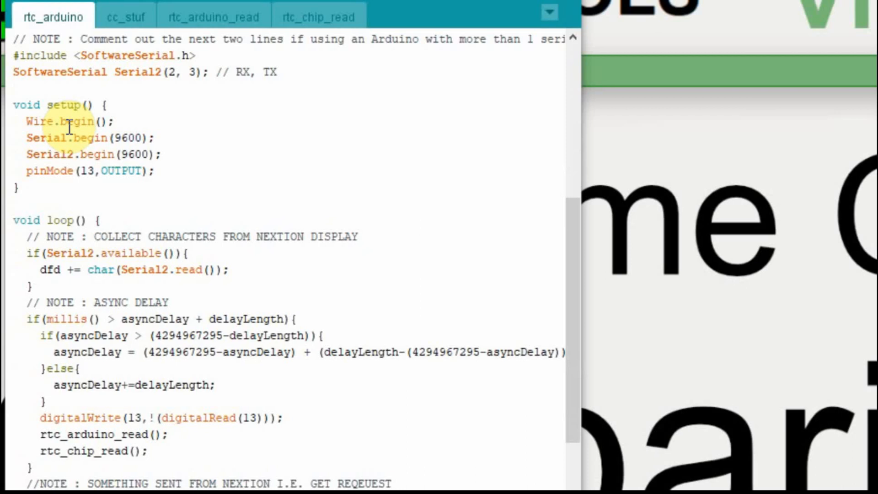
{"action": "mouse_move", "coordinate": [182, 120]}
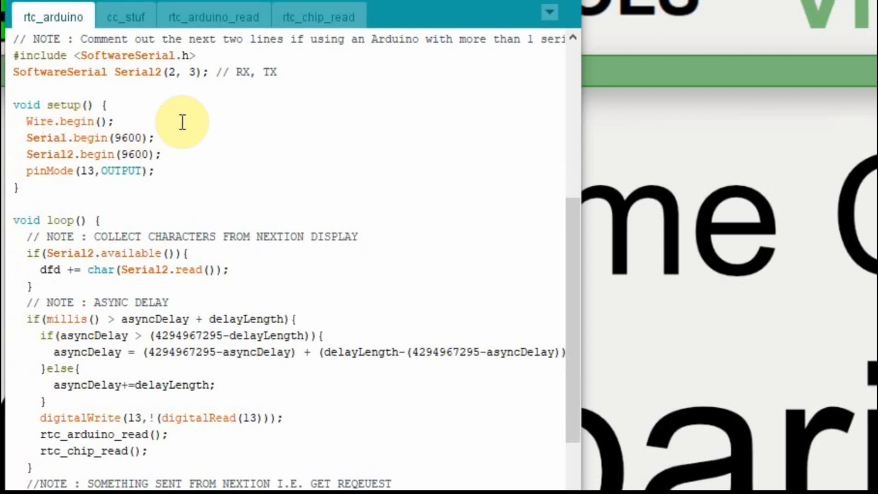
{"action": "mouse_move", "coordinate": [80, 174]}
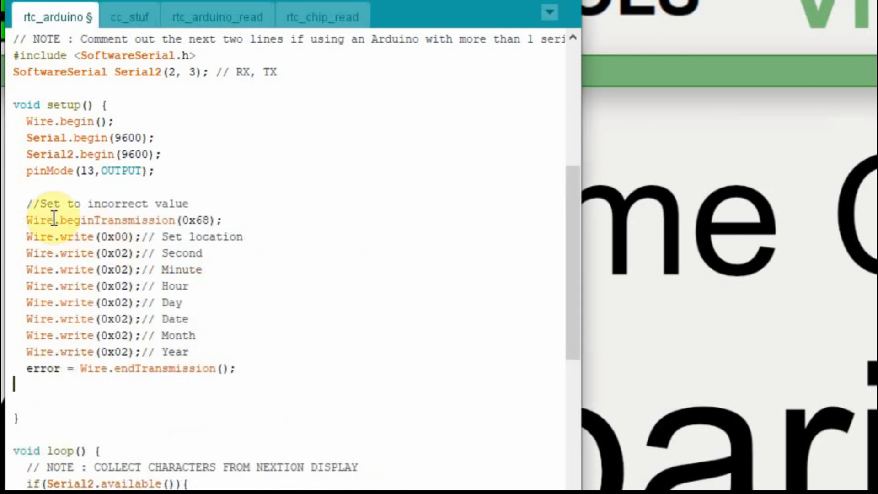
{"action": "mouse_move", "coordinate": [261, 204]}
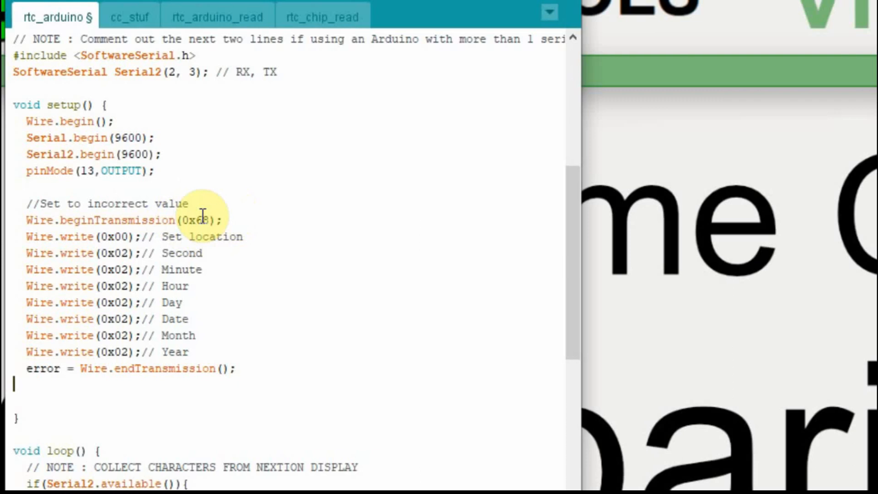
{"action": "mouse_move", "coordinate": [234, 203]}
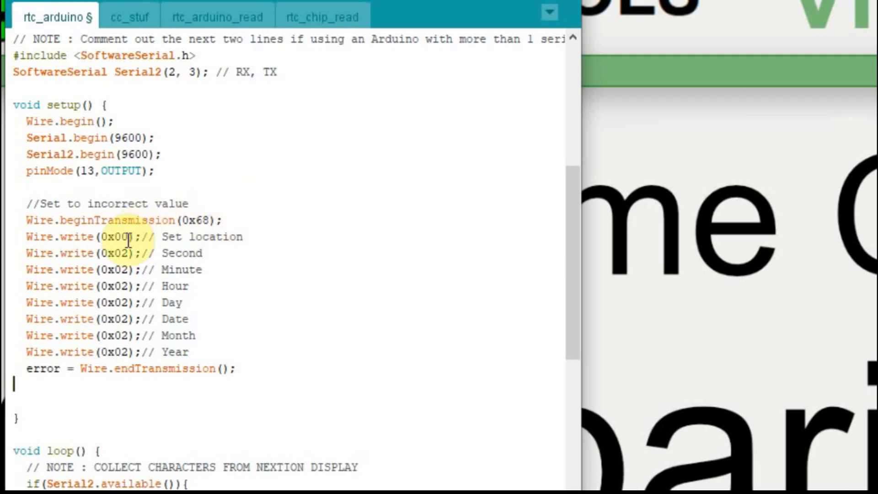
{"action": "mouse_move", "coordinate": [210, 254]}
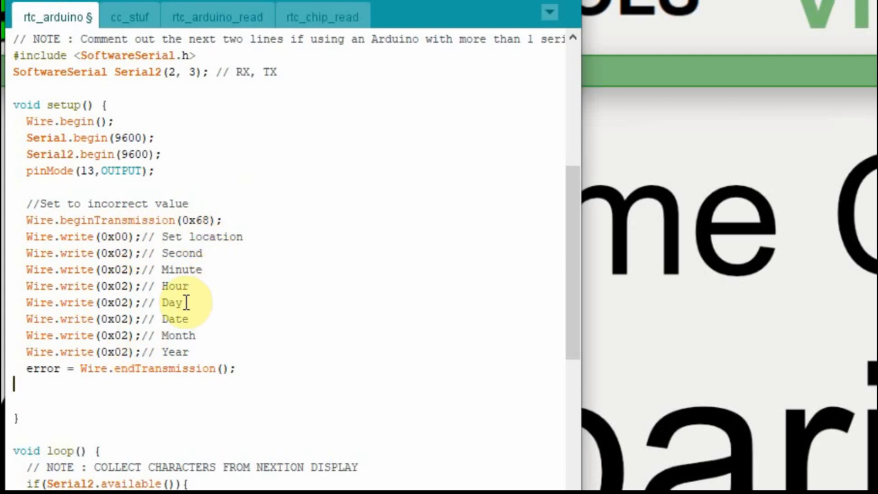
{"action": "mouse_move", "coordinate": [171, 302]}
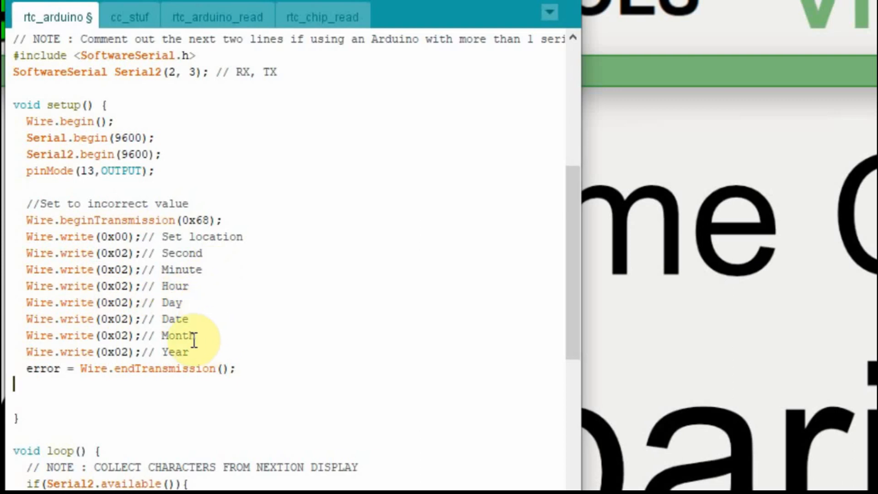
- Insert blank lines in loop() after the Serial2 read block and before the request note
{"action": "scroll", "scroll_direction": "down", "scroll_amount": 3}
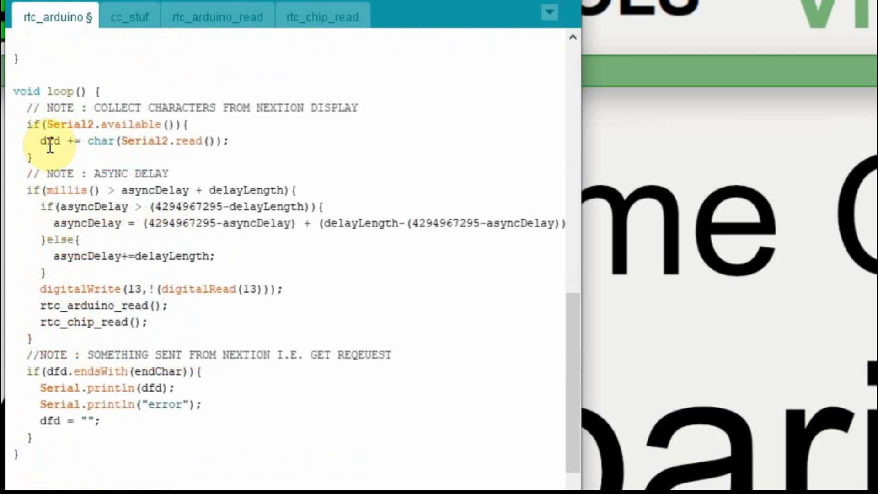
{"action": "mouse_move", "coordinate": [31, 186]}
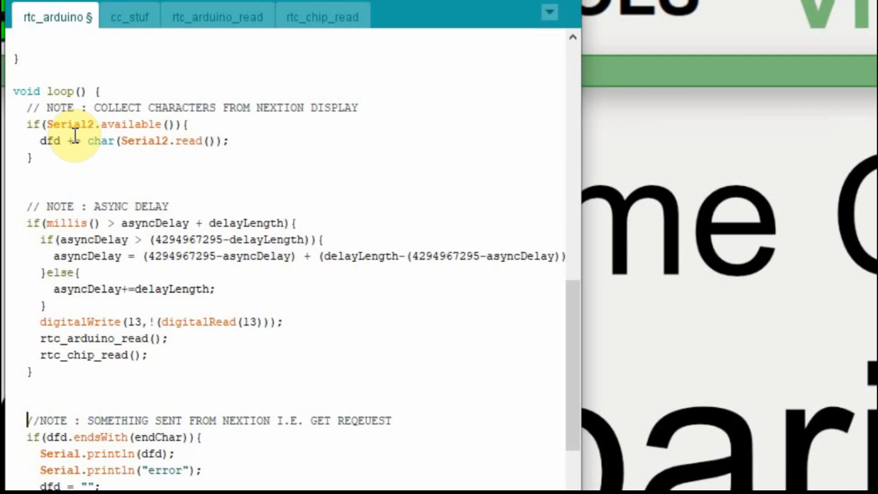
{"action": "mouse_move", "coordinate": [190, 199]}
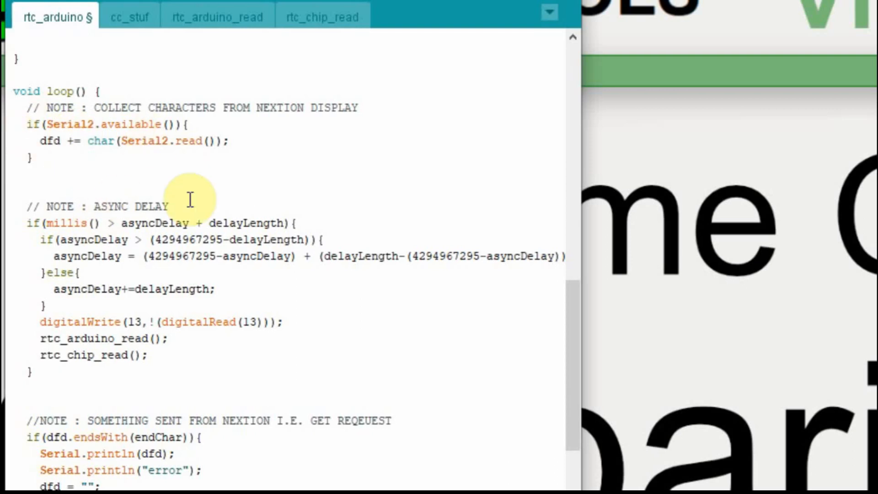
{"action": "mouse_move", "coordinate": [151, 161]}
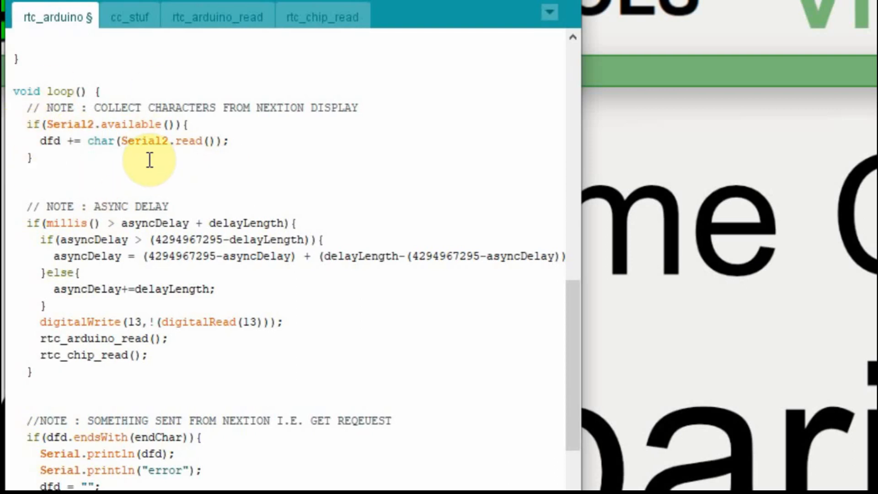
{"action": "left_click", "coordinate": [29, 420]}
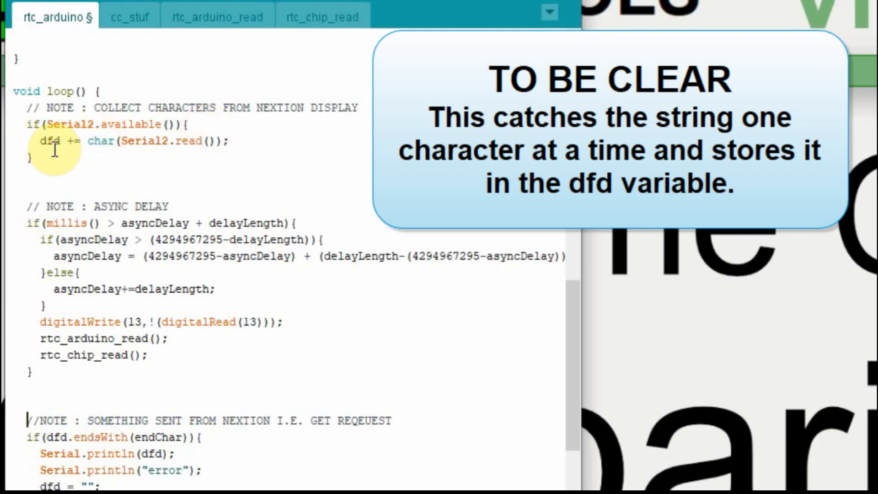
- Add if(dfd.length() > 20) printing "dfd = " + dfd and clearing dfd
{"action": "double_click", "coordinate": [47, 142]}
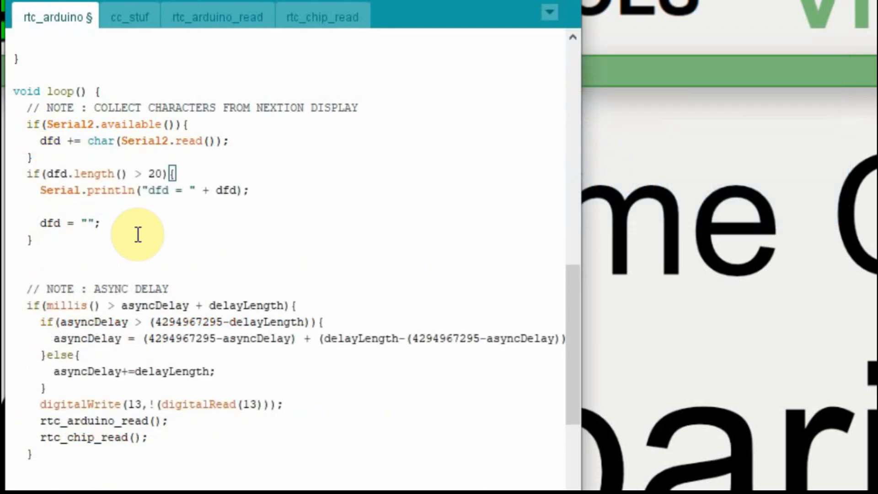
{"action": "mouse_move", "coordinate": [156, 174]}
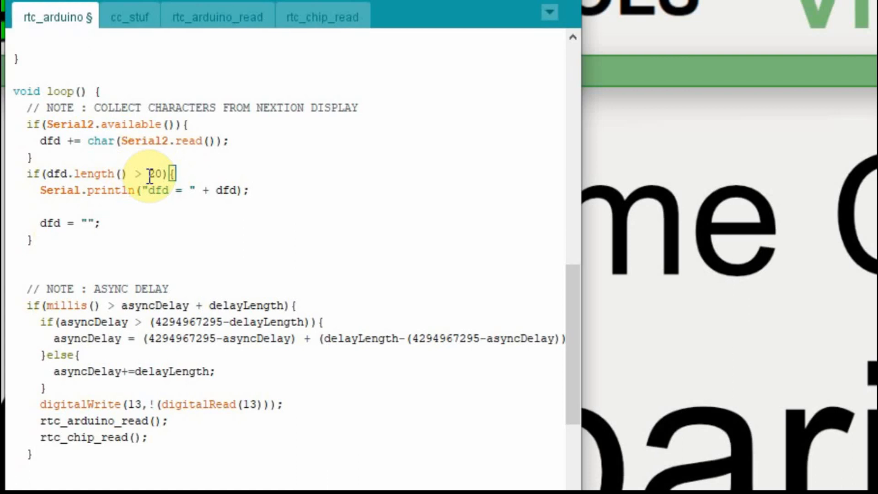
{"action": "mouse_move", "coordinate": [40, 198]}
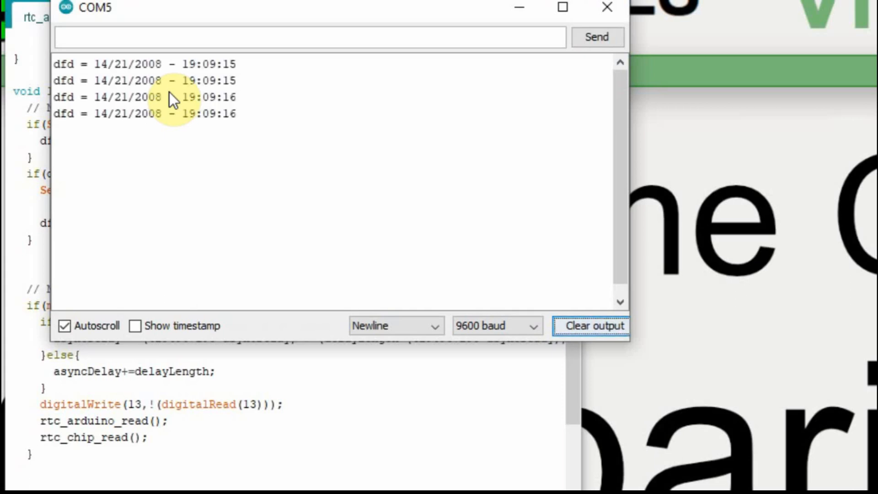
{"action": "mouse_move", "coordinate": [242, 82]}
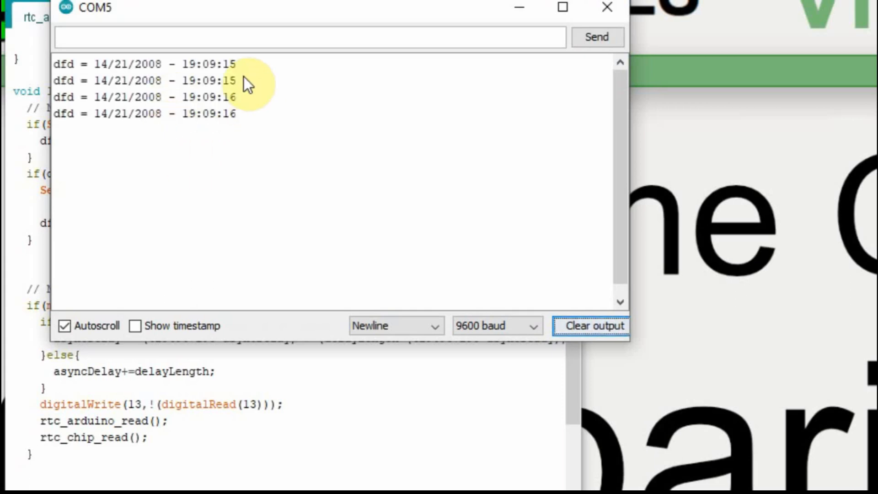
{"action": "mouse_move", "coordinate": [154, 106]}
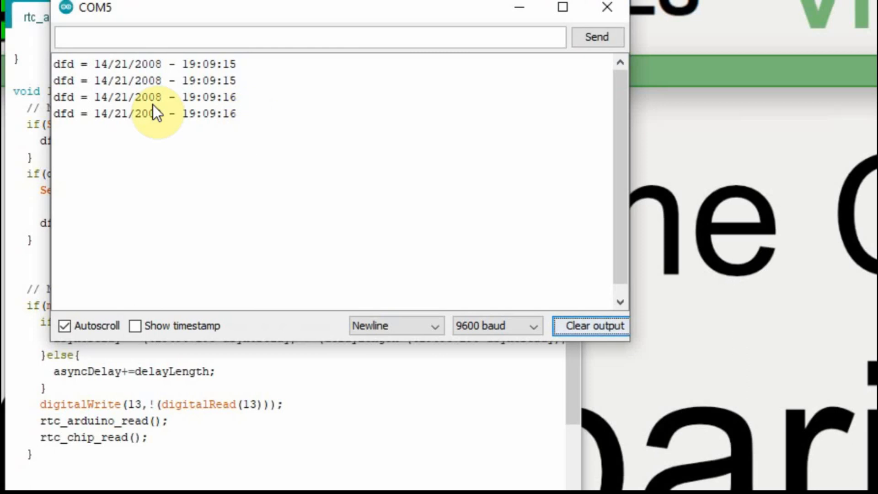
{"action": "mouse_move", "coordinate": [80, 133]}
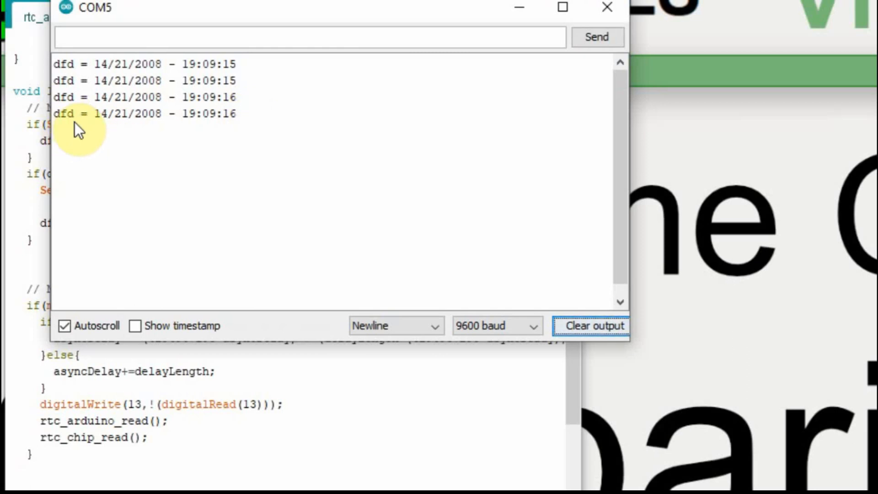
{"action": "mouse_move", "coordinate": [94, 133]}
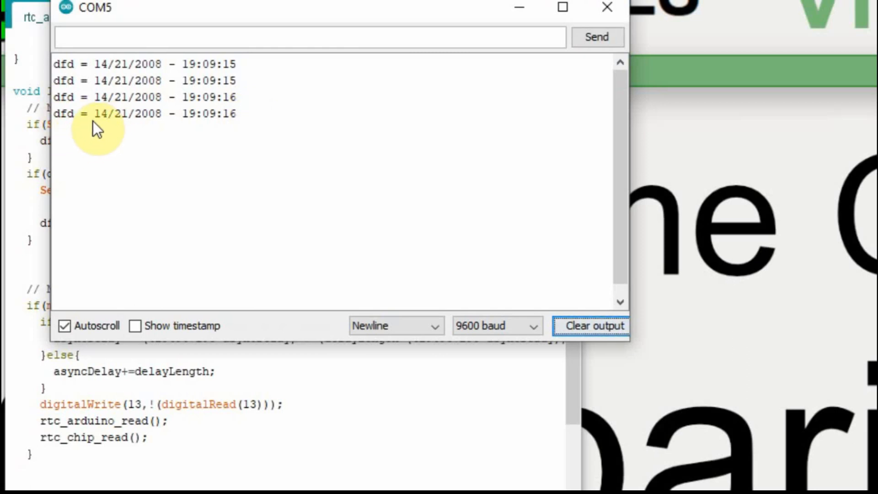
{"action": "mouse_move", "coordinate": [163, 144]}
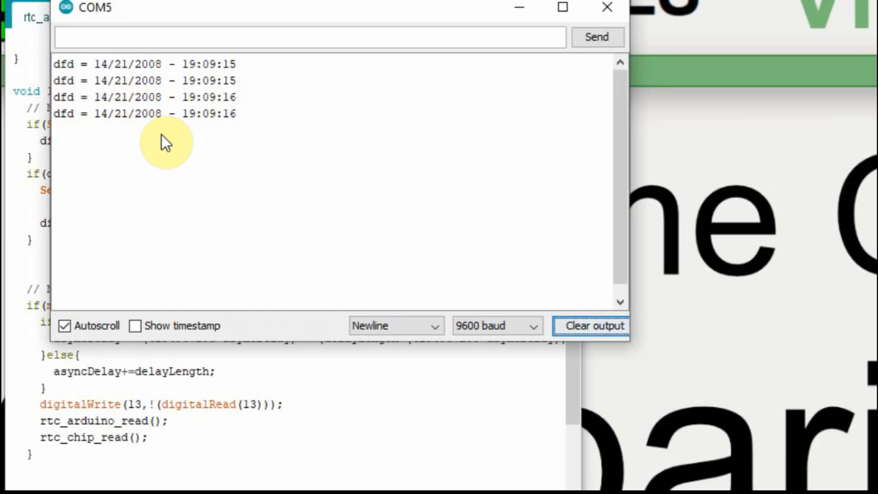
{"action": "mouse_move", "coordinate": [200, 147]}
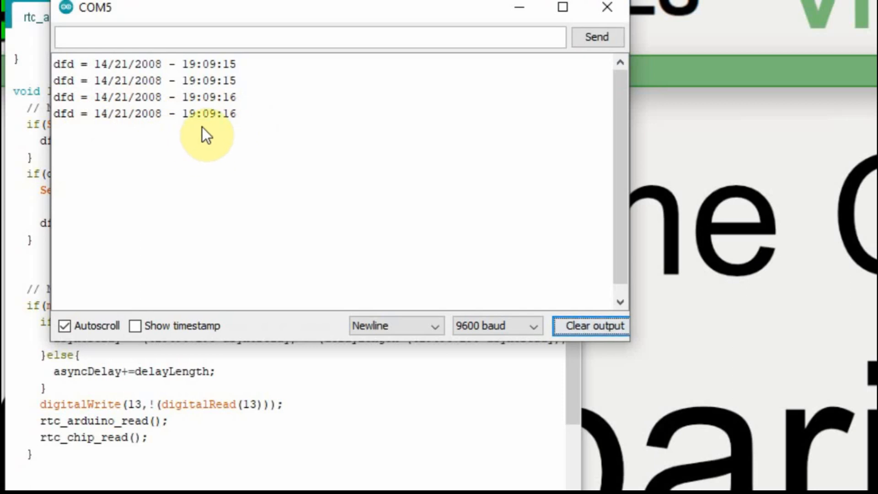
{"action": "mouse_move", "coordinate": [105, 123]}
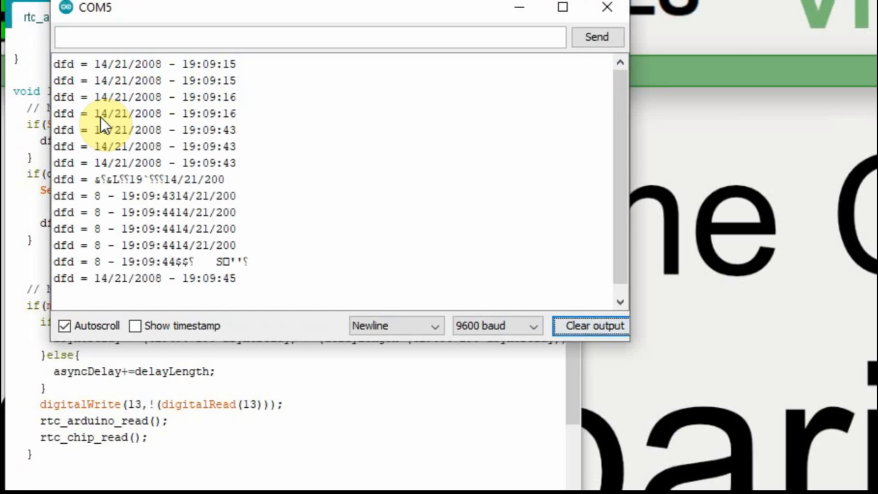
{"action": "mouse_move", "coordinate": [123, 198]}
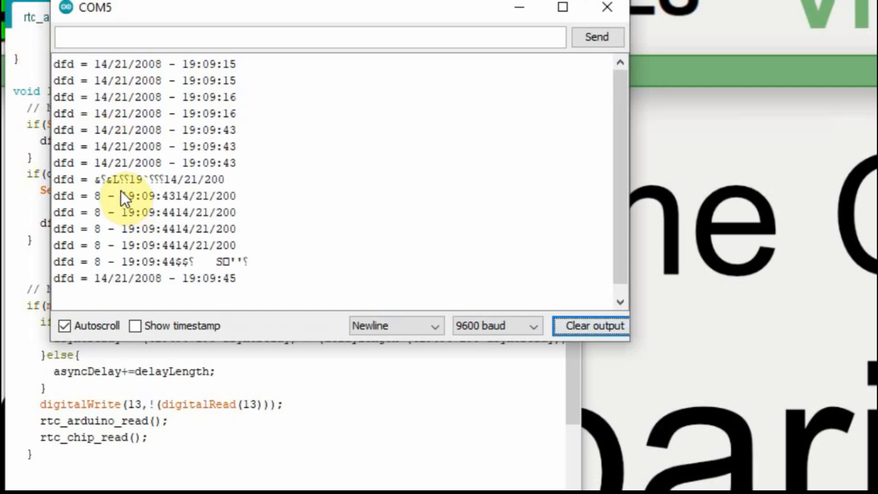
{"action": "mouse_move", "coordinate": [96, 188]}
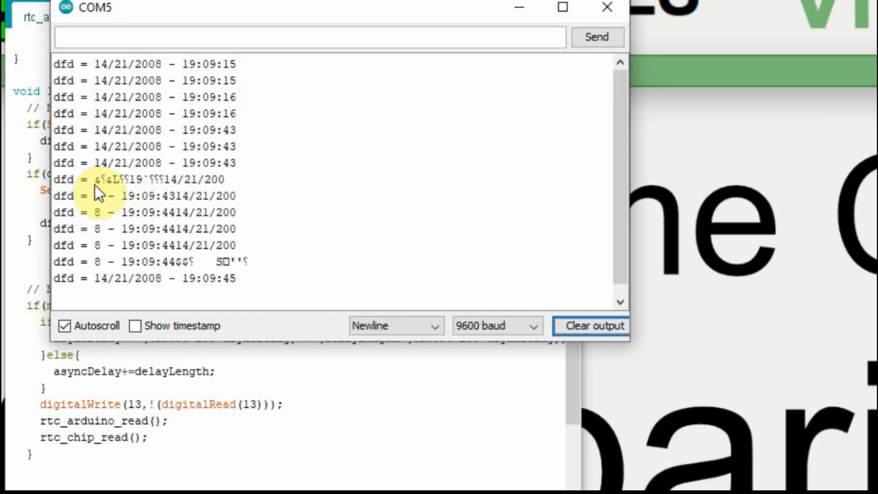
{"action": "mouse_move", "coordinate": [66, 180]}
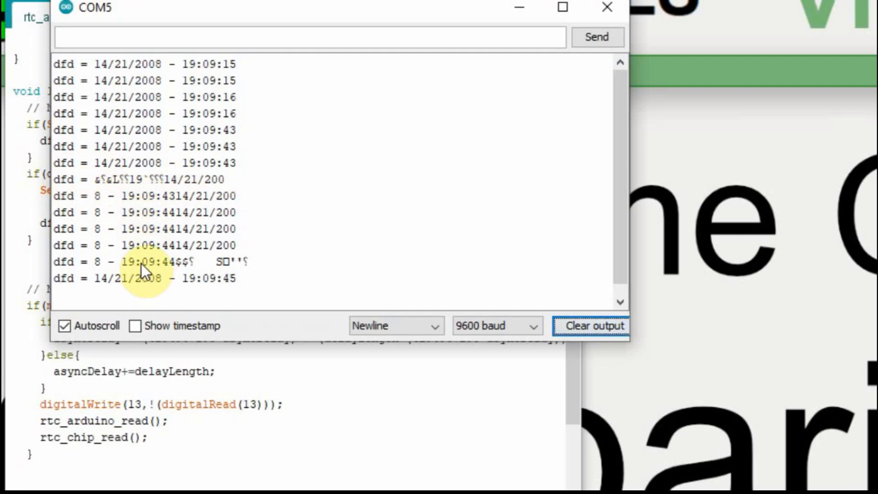
{"action": "mouse_move", "coordinate": [201, 279]}
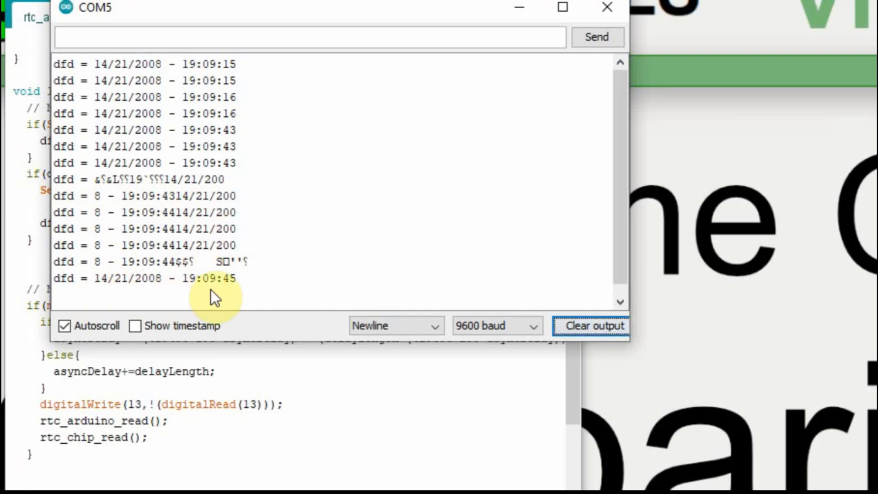
{"action": "mouse_move", "coordinate": [127, 201]}
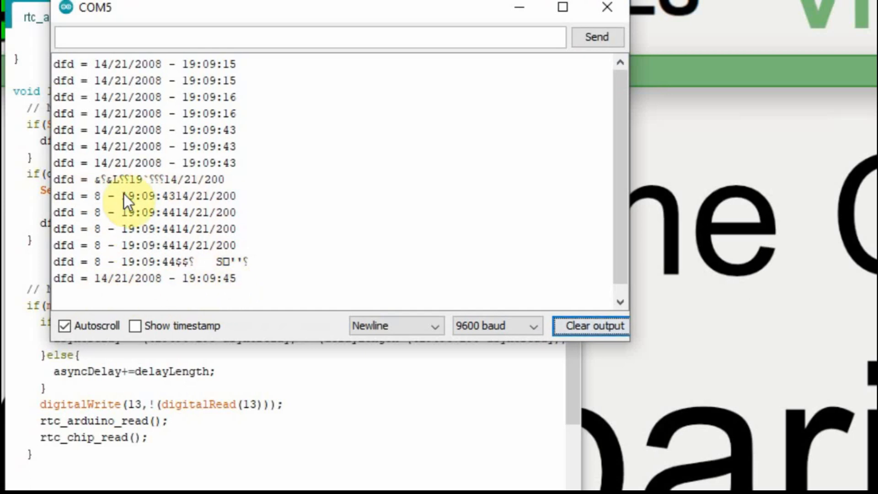
{"action": "mouse_move", "coordinate": [148, 243]}
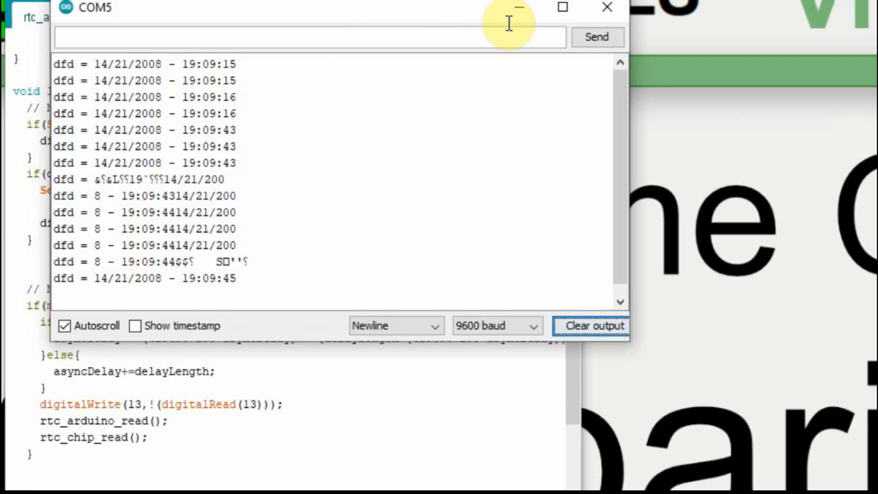
- Close the COM5 Serial Monitor after reviewing readings like 14/21/2008 - 19:09:45
{"action": "left_click", "coordinate": [605, 8]}
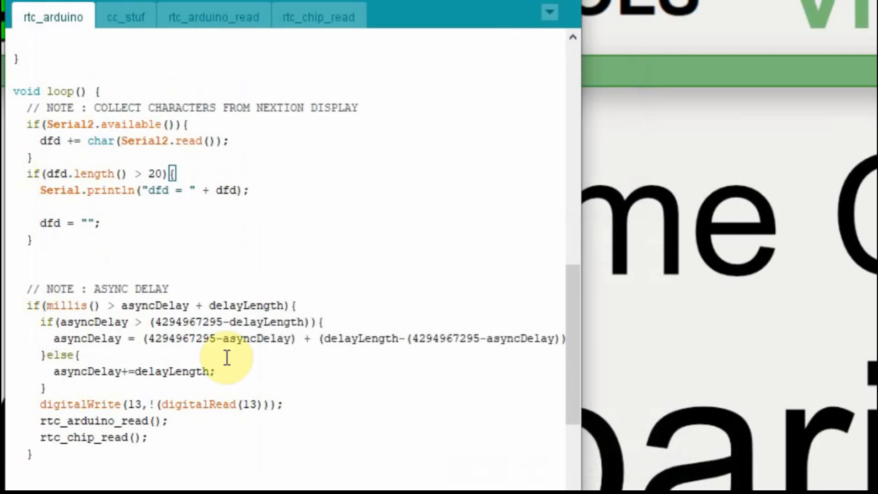
{"action": "mouse_move", "coordinate": [231, 325]}
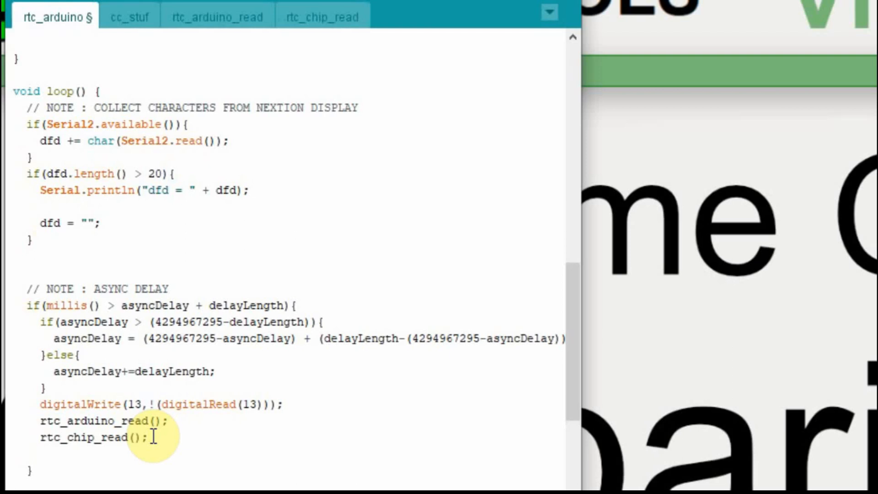
- Type dfd=""; after rtc_chip_read(); at the end of loop()
{"action": "type", "text": "dfd=\""}
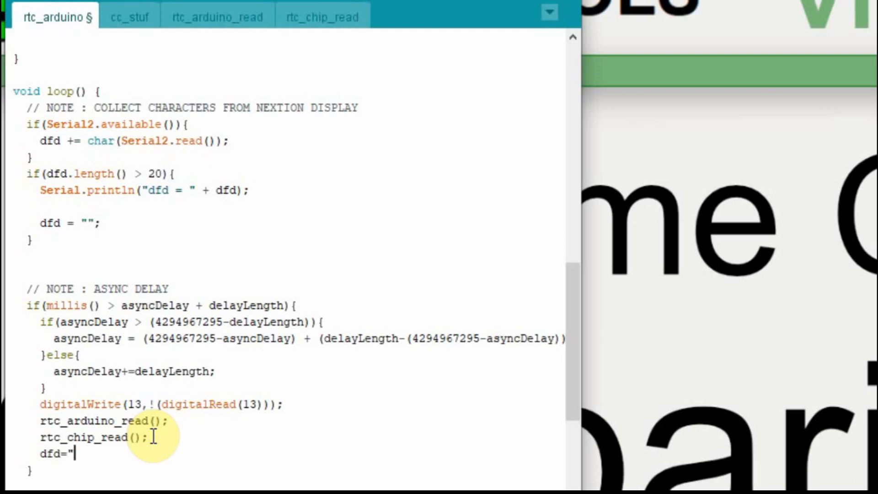
{"action": "type", "text": "\";"}
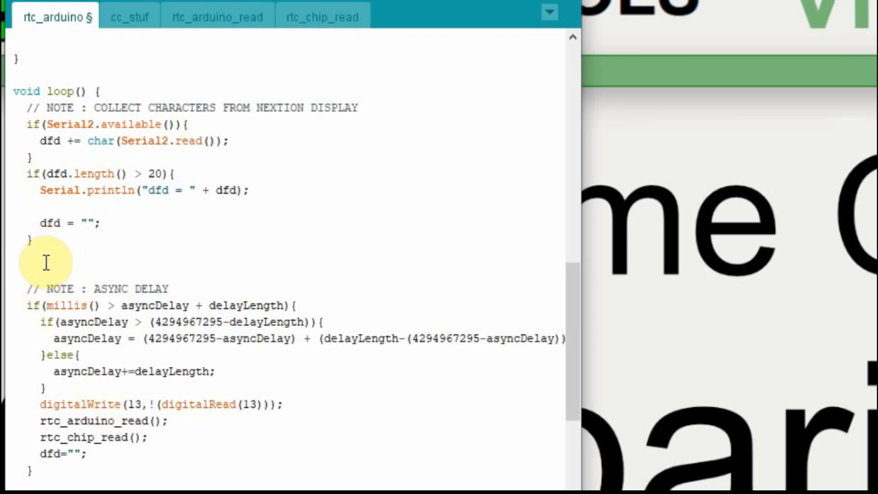
{"action": "mouse_move", "coordinate": [77, 382]}
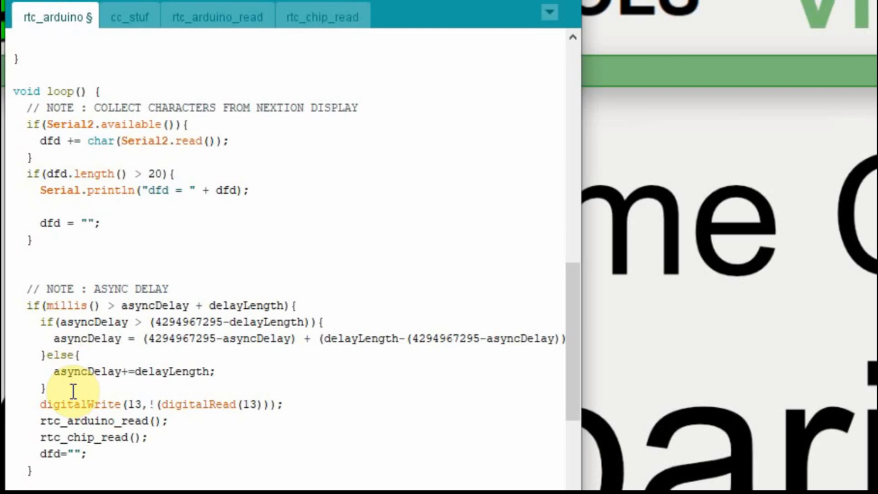
{"action": "mouse_move", "coordinate": [82, 436]}
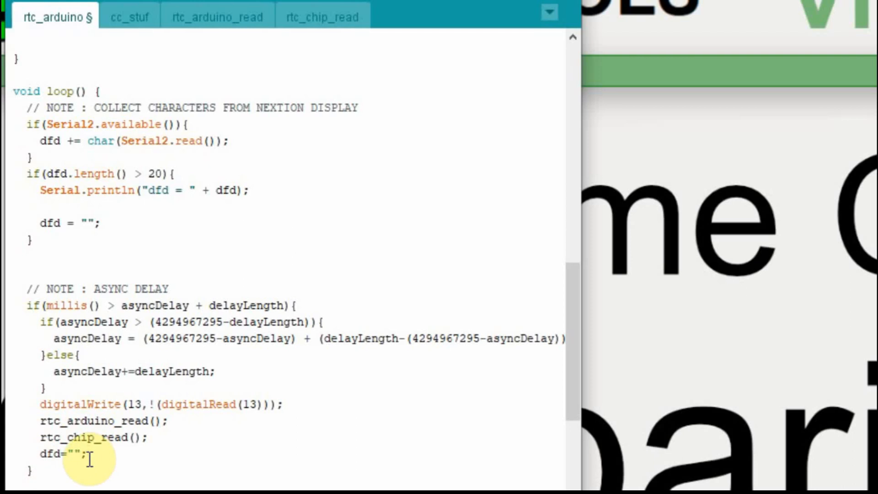
{"action": "mouse_move", "coordinate": [64, 337]}
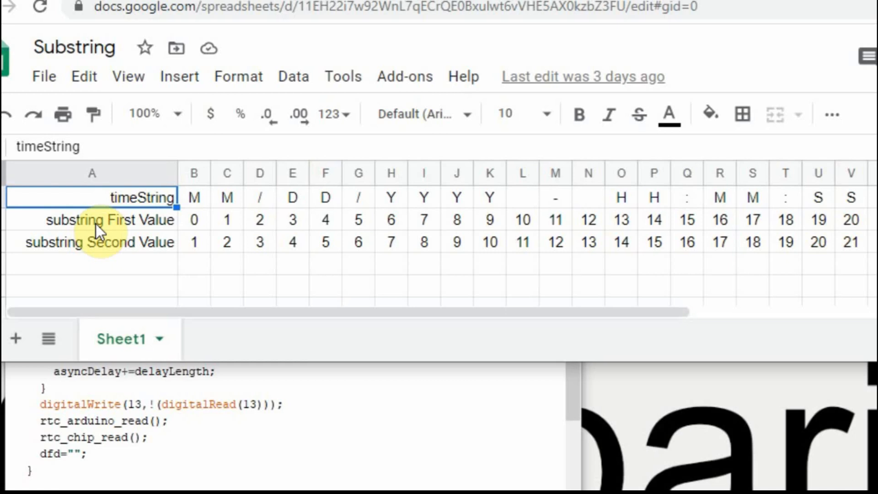
{"action": "mouse_move", "coordinate": [123, 239]}
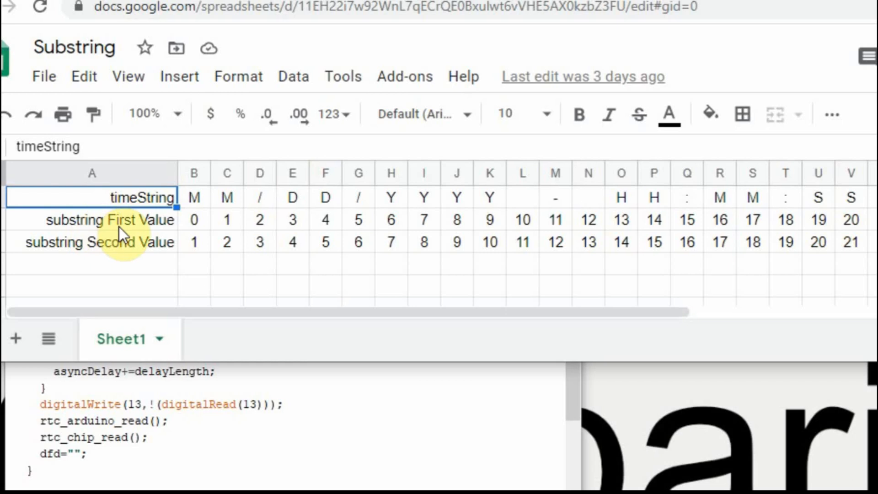
{"action": "mouse_move", "coordinate": [194, 236]}
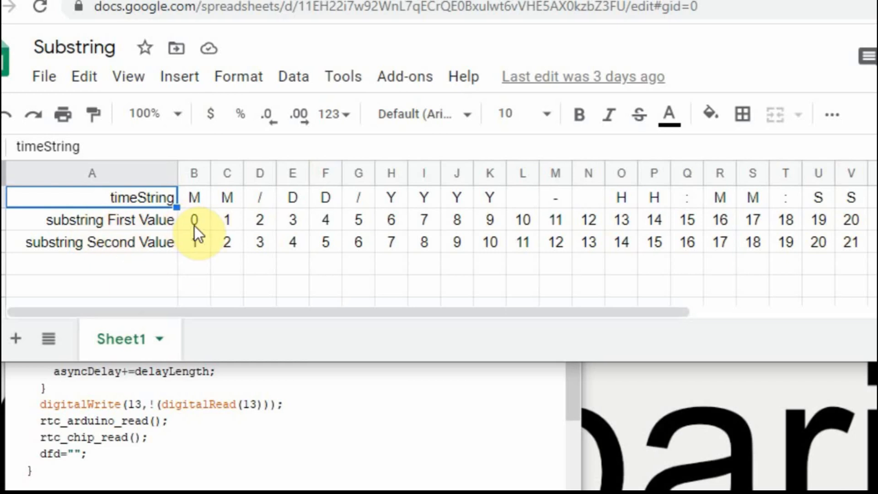
{"action": "mouse_move", "coordinate": [842, 252]}
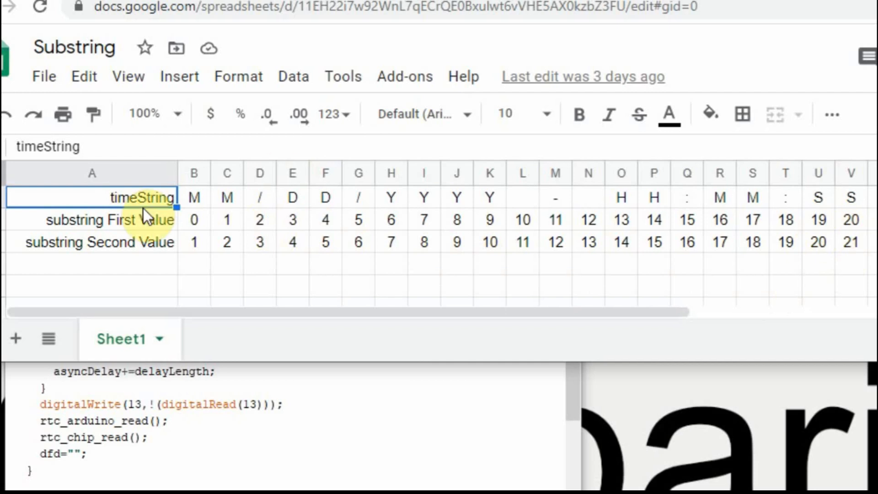
{"action": "mouse_move", "coordinate": [192, 250]}
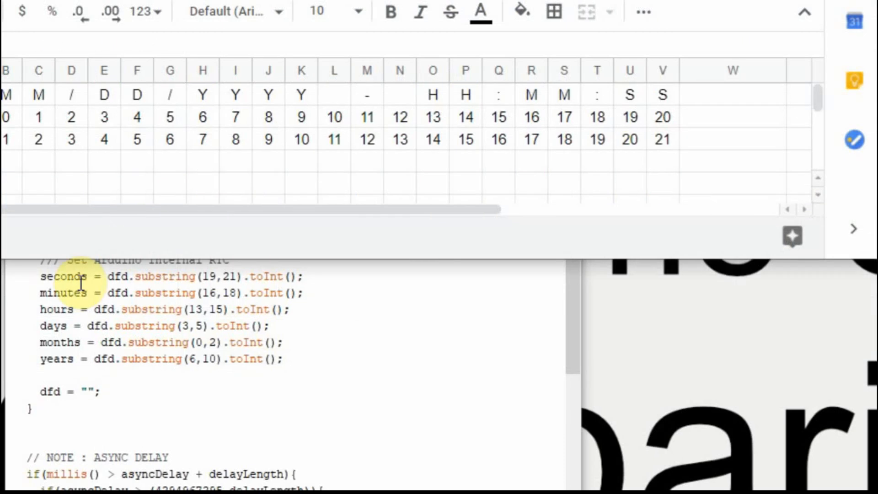
{"action": "mouse_move", "coordinate": [51, 343]}
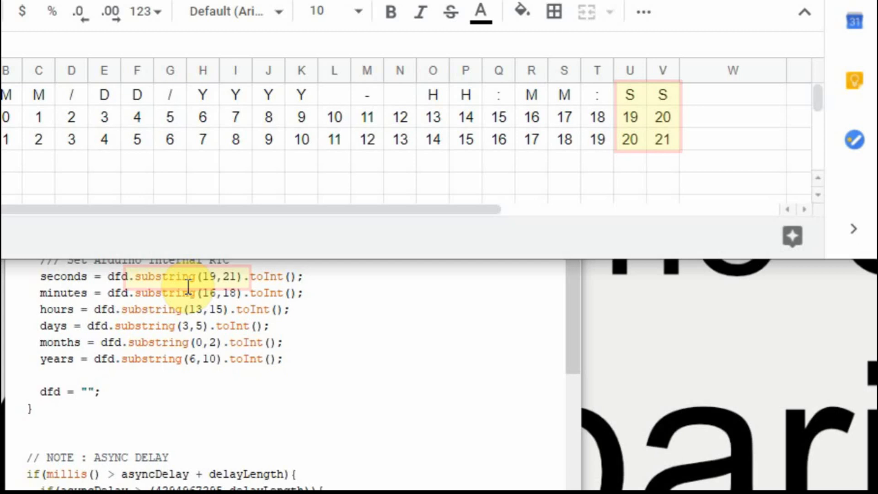
{"action": "mouse_move", "coordinate": [625, 103]}
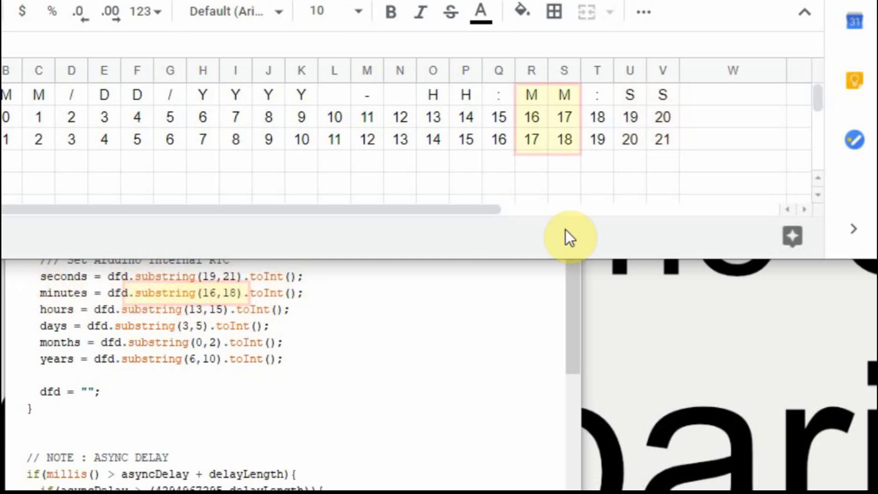
{"action": "mouse_move", "coordinate": [300, 260]}
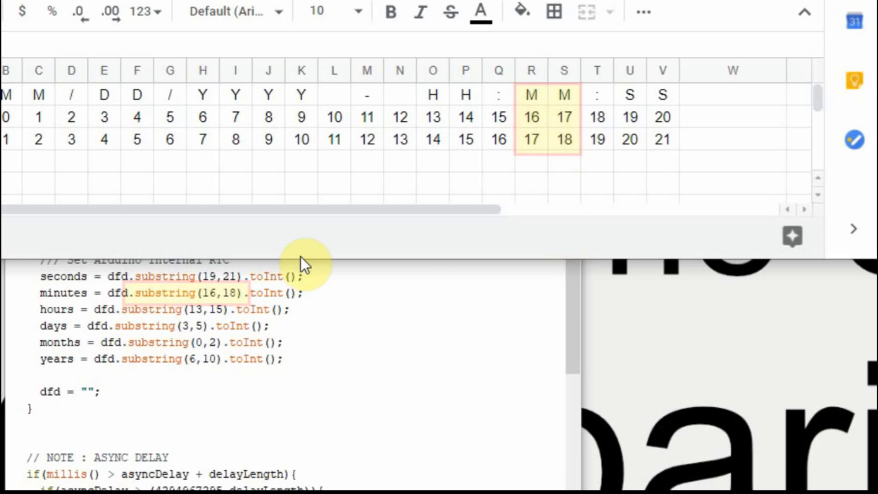
{"action": "mouse_move", "coordinate": [206, 365]}
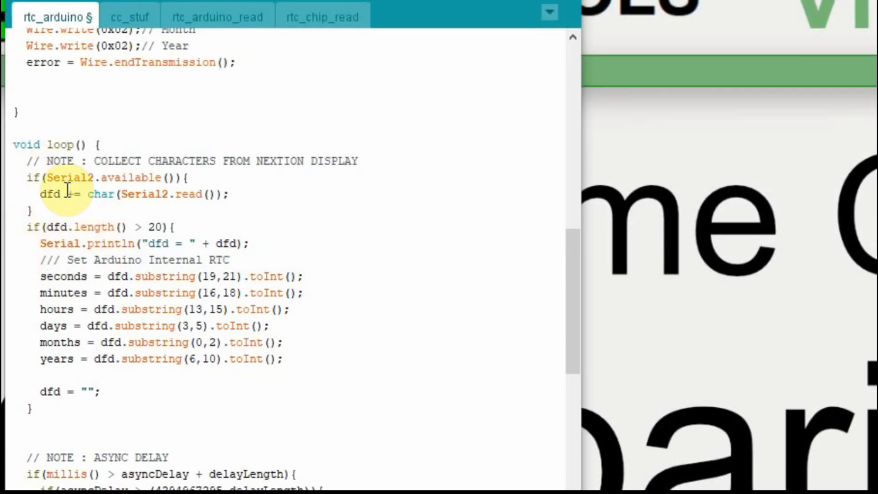
{"action": "mouse_move", "coordinate": [134, 177]}
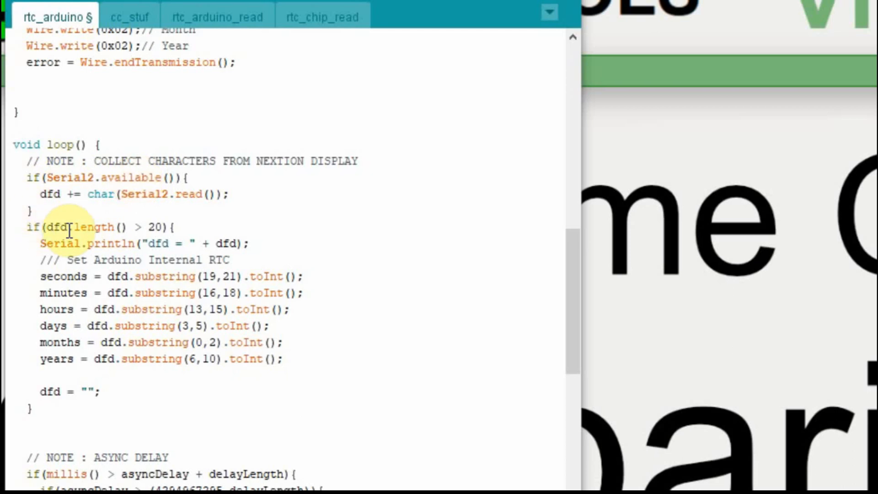
{"action": "mouse_move", "coordinate": [142, 352]}
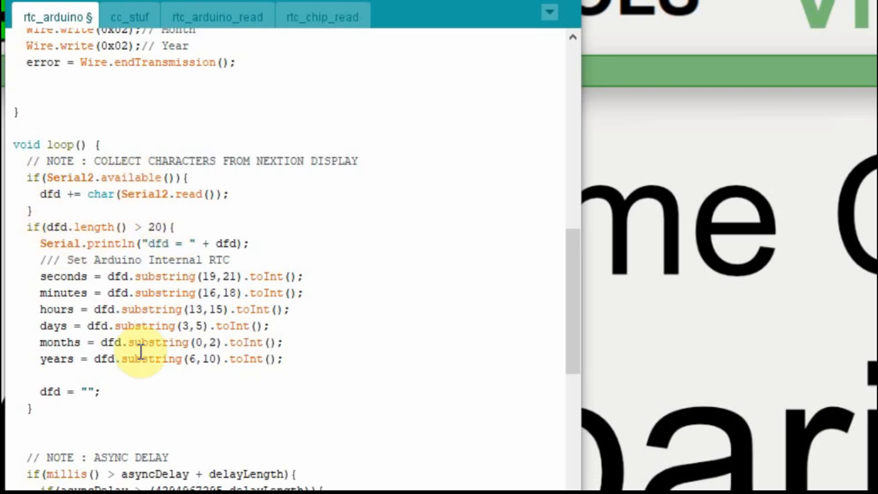
{"action": "mouse_move", "coordinate": [93, 301]}
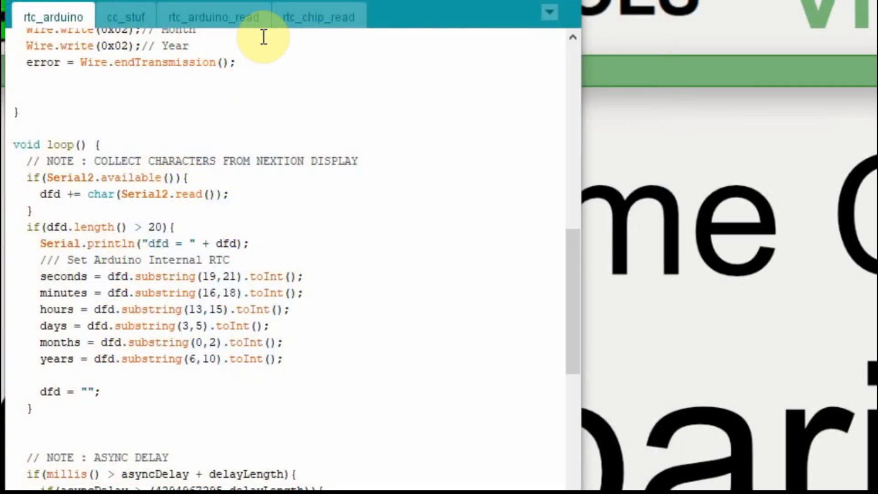
- In the rtc_chip_read tab, change day<10 to year<10 in the year padding check
{"action": "left_click", "coordinate": [302, 17]}
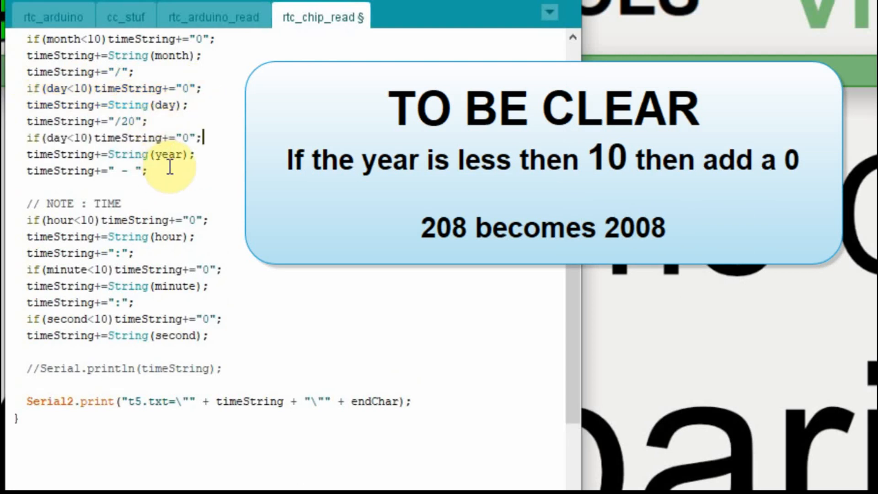
{"action": "double_click", "coordinate": [167, 155]}
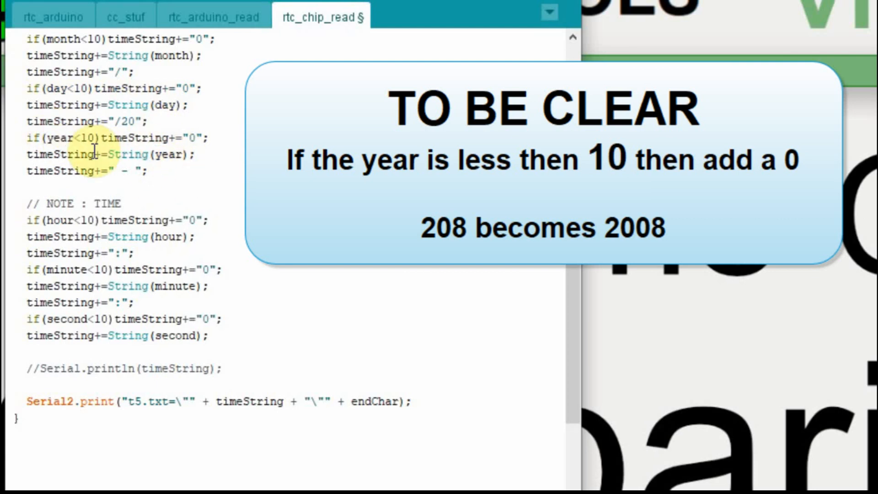
{"action": "mouse_move", "coordinate": [64, 137]}
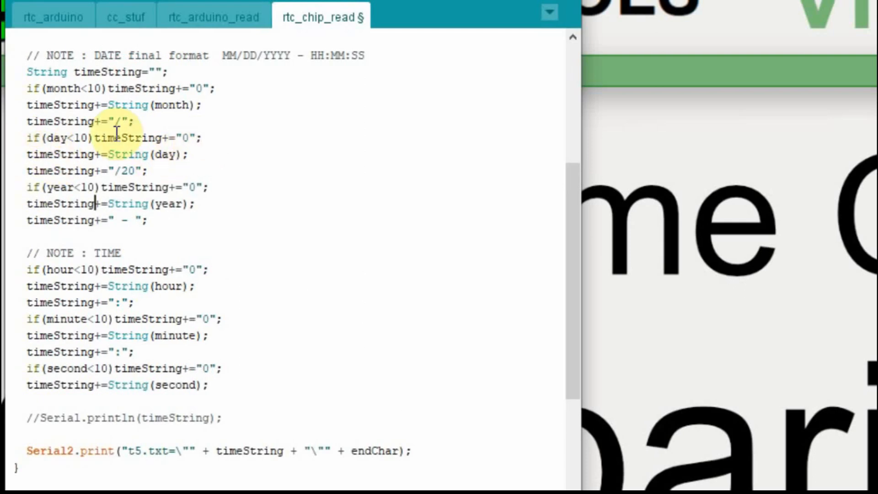
{"action": "mouse_move", "coordinate": [46, 136]}
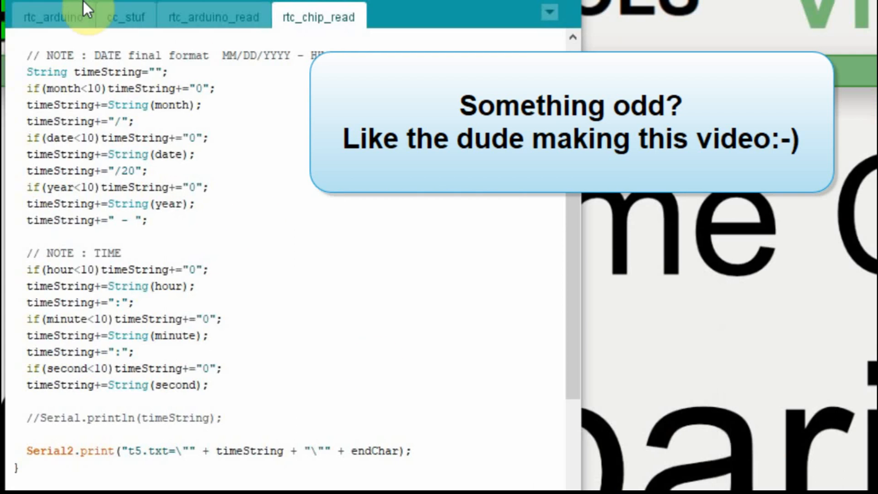
- In rtc_arduino, write decToBcd seconds through years%2000 to RTC 0x68, weekday fixed at 0x01
{"action": "left_click", "coordinate": [50, 16]}
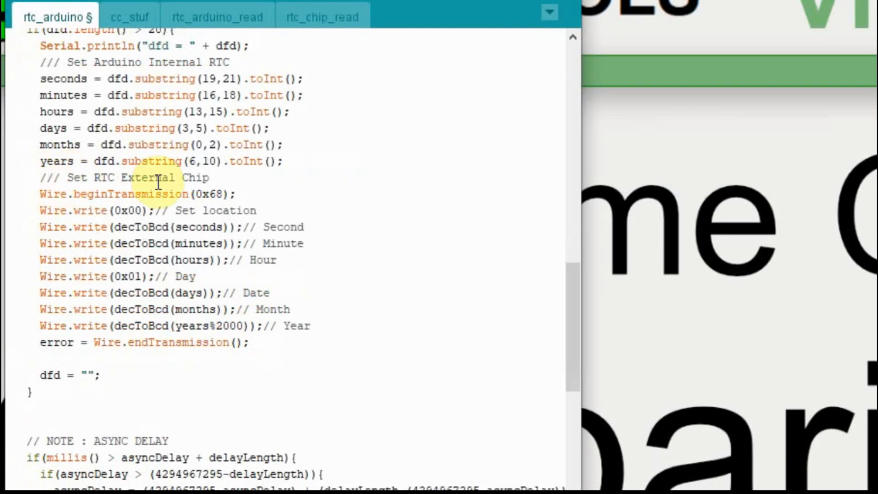
{"action": "mouse_move", "coordinate": [80, 208]}
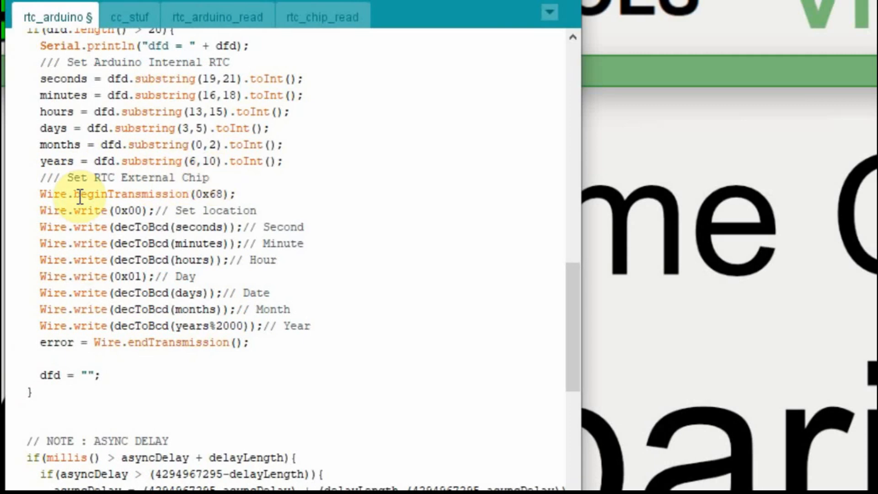
{"action": "mouse_move", "coordinate": [244, 190]}
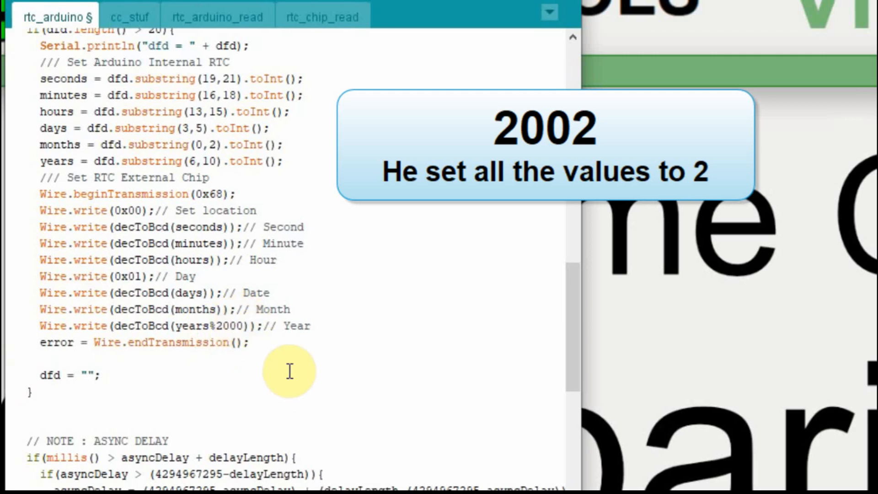
{"action": "mouse_move", "coordinate": [267, 342]}
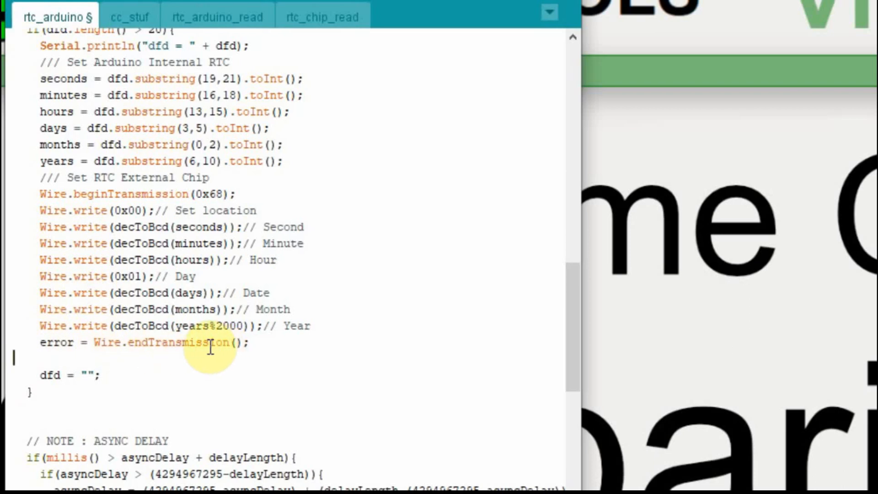
{"action": "mouse_move", "coordinate": [140, 269]}
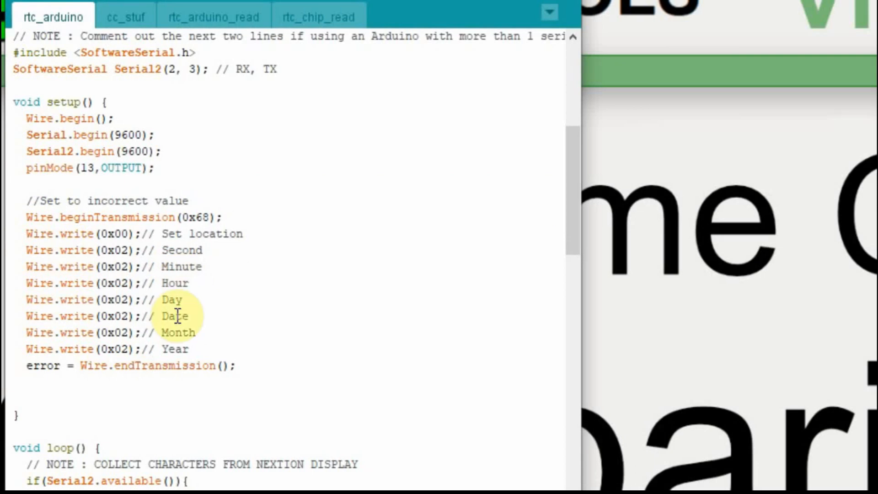
{"action": "mouse_move", "coordinate": [148, 300]}
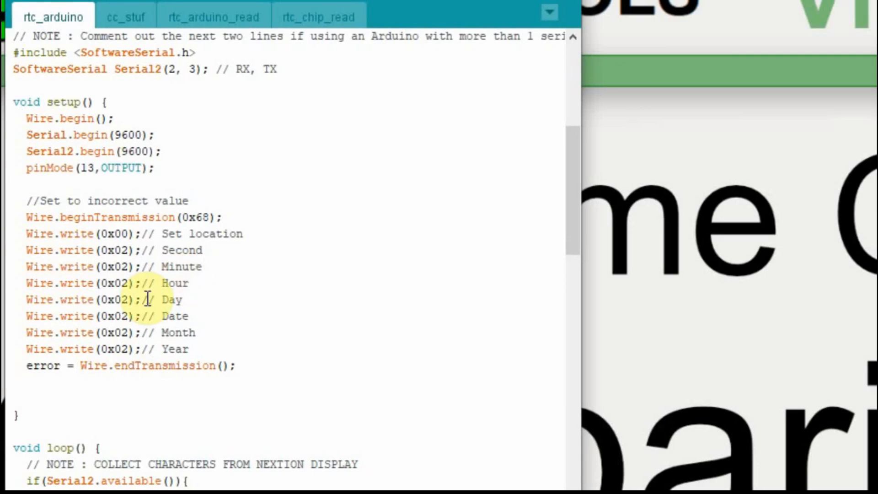
{"action": "scroll", "scroll_direction": "down", "scroll_amount": 3}
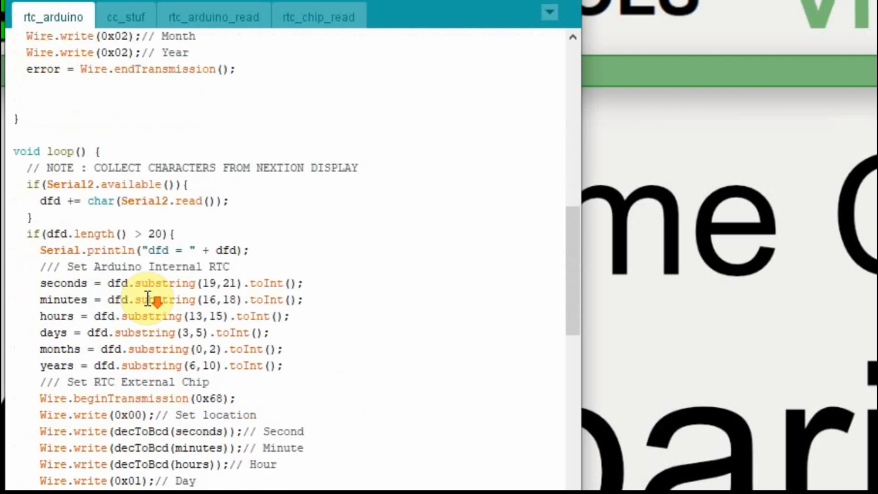
{"action": "scroll", "scroll_direction": "down", "scroll_amount": 3}
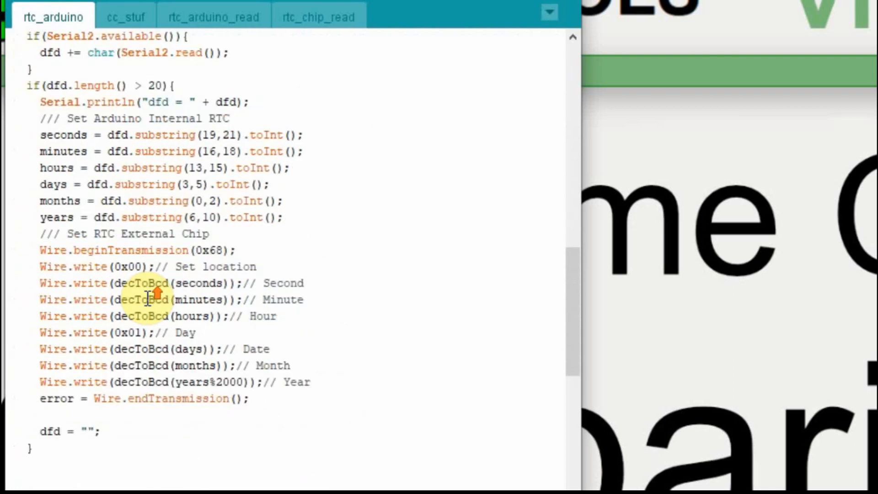
{"action": "mouse_move", "coordinate": [53, 135]}
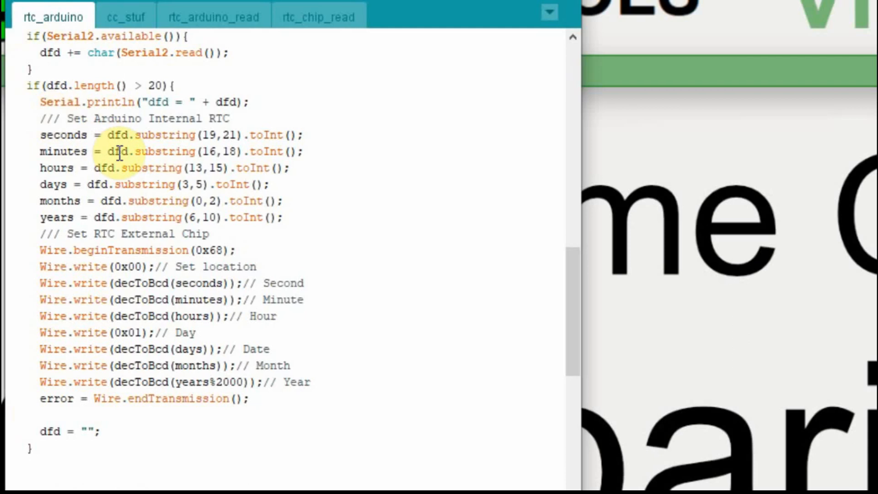
{"action": "mouse_move", "coordinate": [59, 201]}
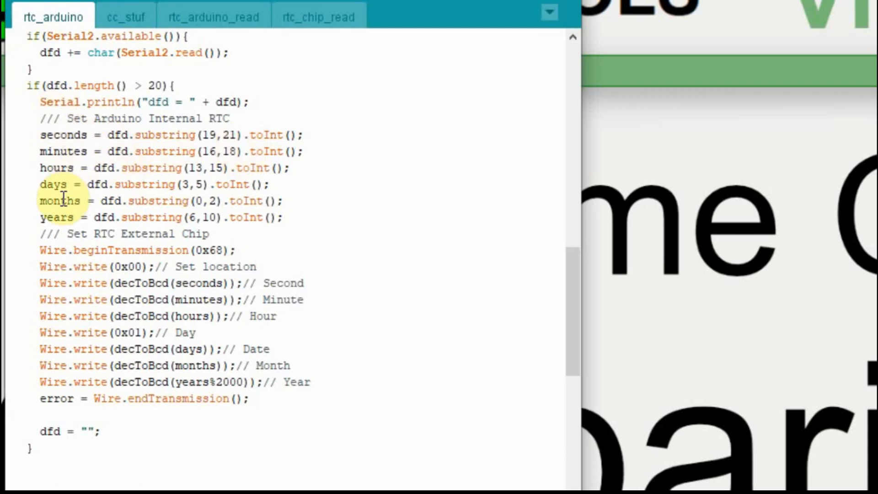